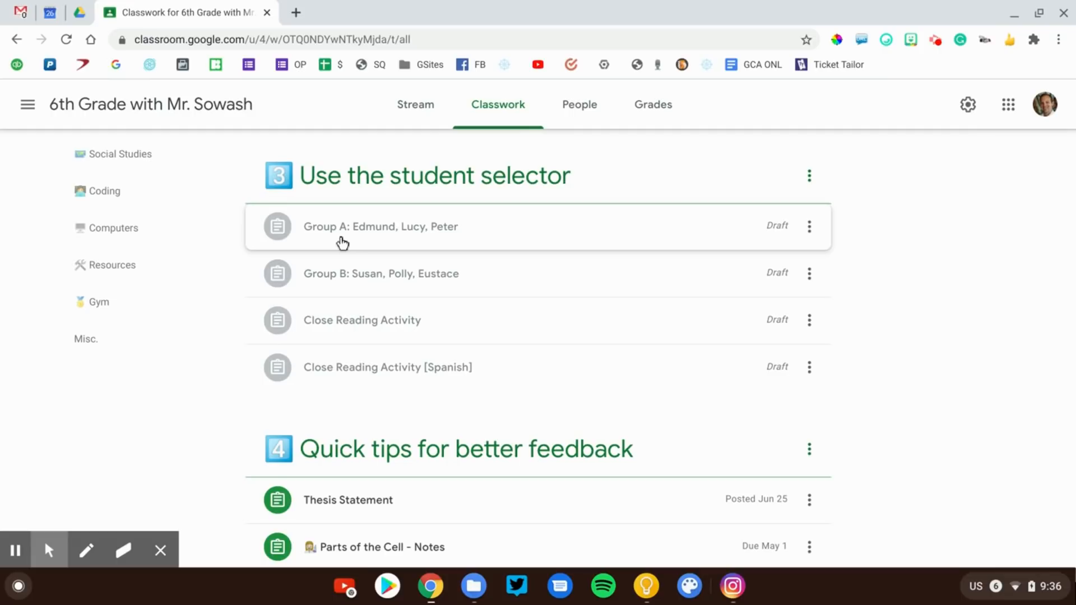
mouse_move(353, 236)
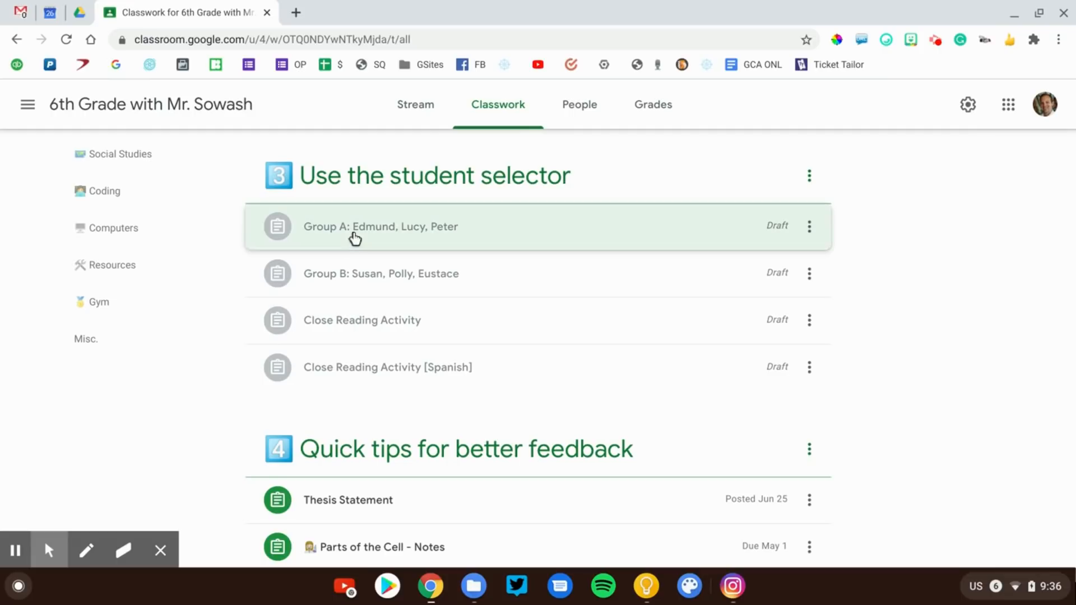